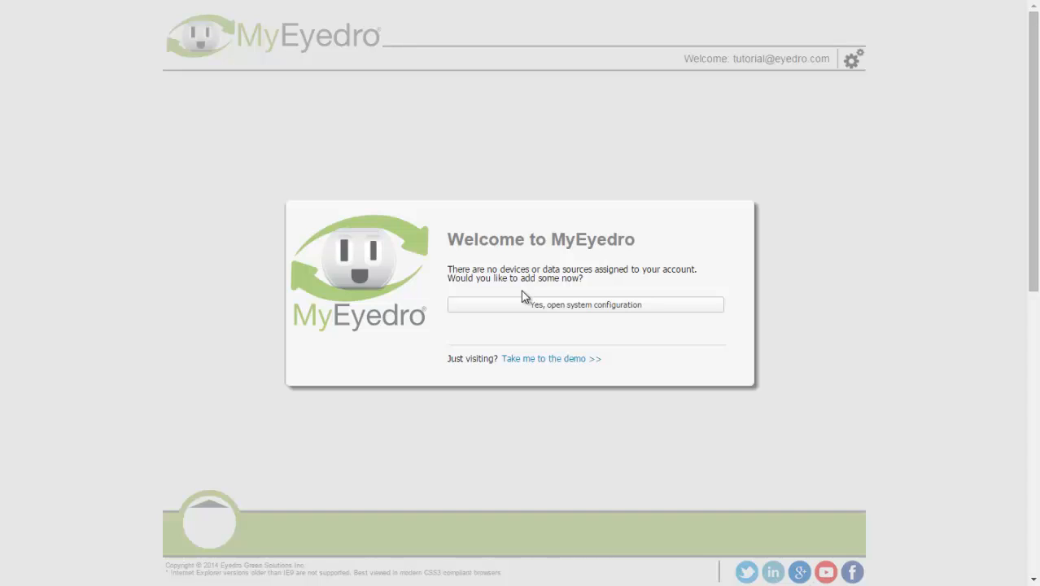
{"action": "mouse_move", "coordinate": [537, 323]}
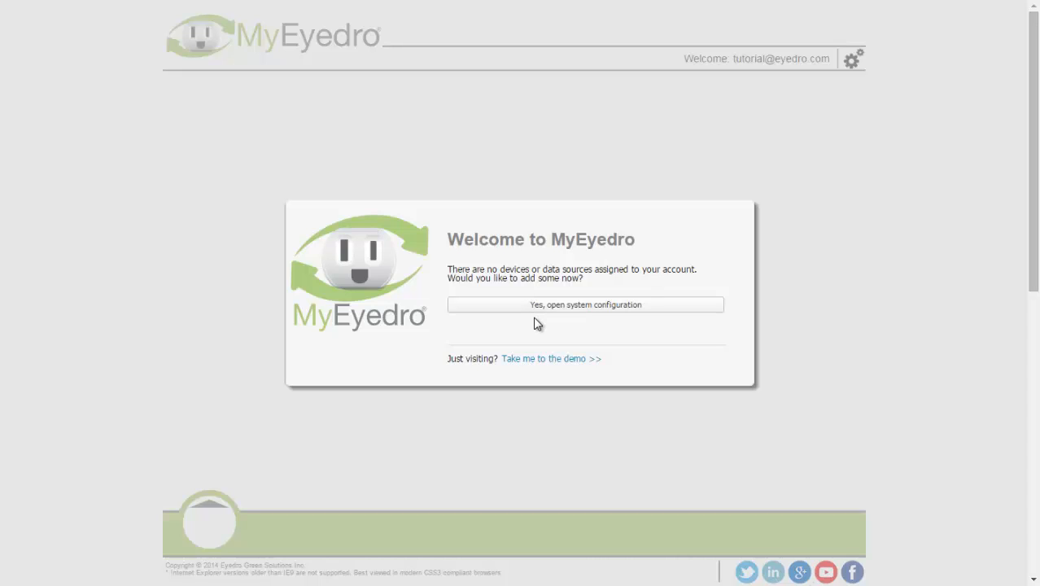
Answer Yes on the Welcome screen to reach the empty Devices list in System Settings
{"action": "left_click", "coordinate": [586, 304]}
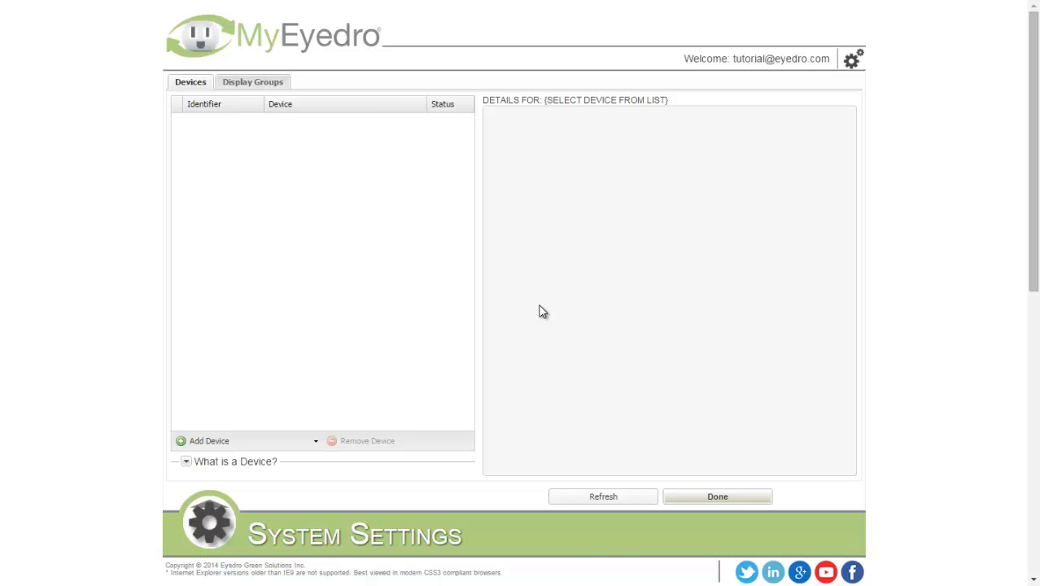
{"action": "mouse_move", "coordinate": [528, 309]}
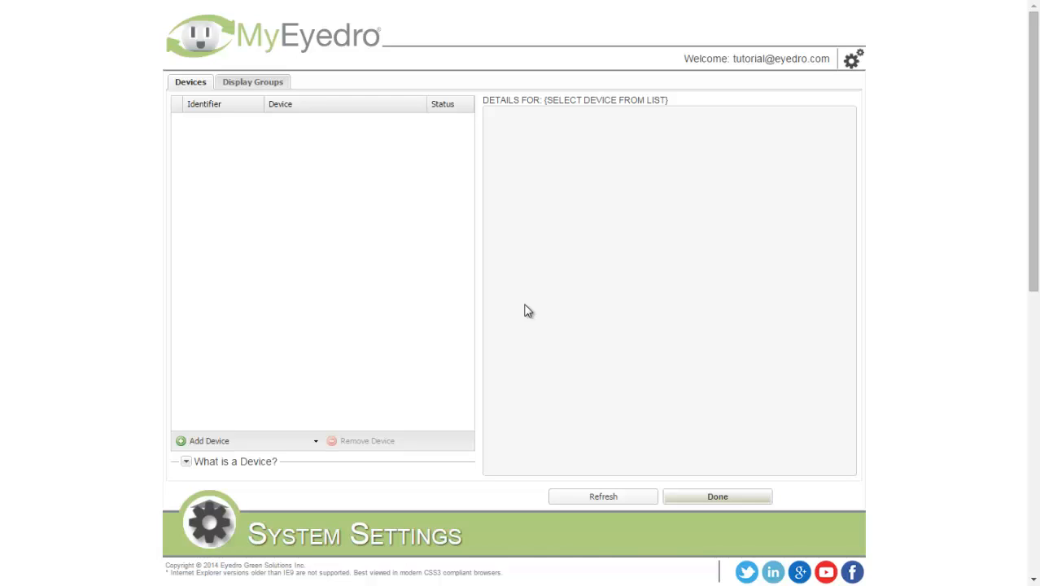
Add an Eyedro device with serial FFFFF and claim it so it lists as active
{"action": "left_click", "coordinate": [248, 439]}
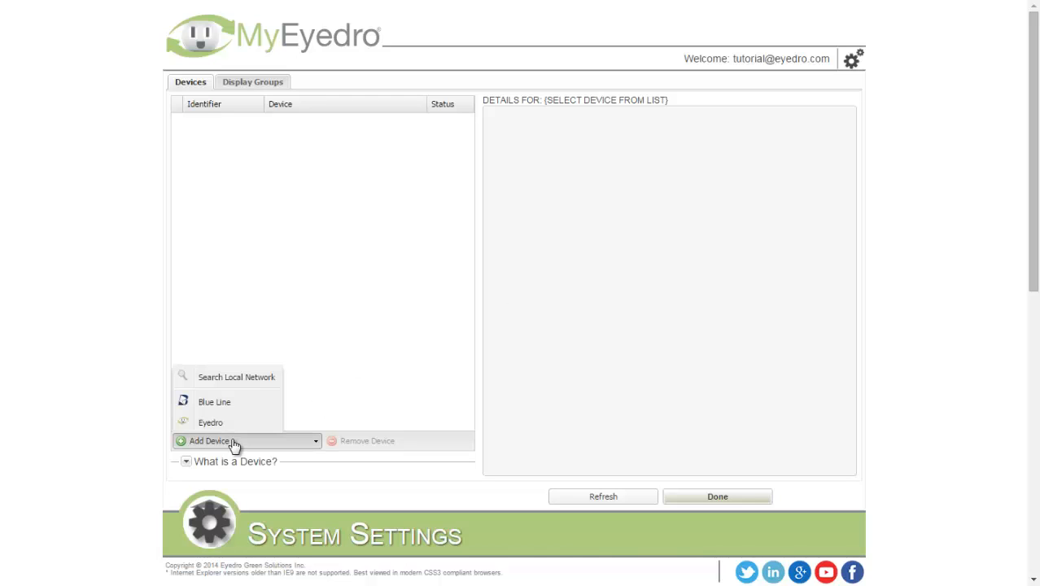
{"action": "left_click", "coordinate": [210, 422]}
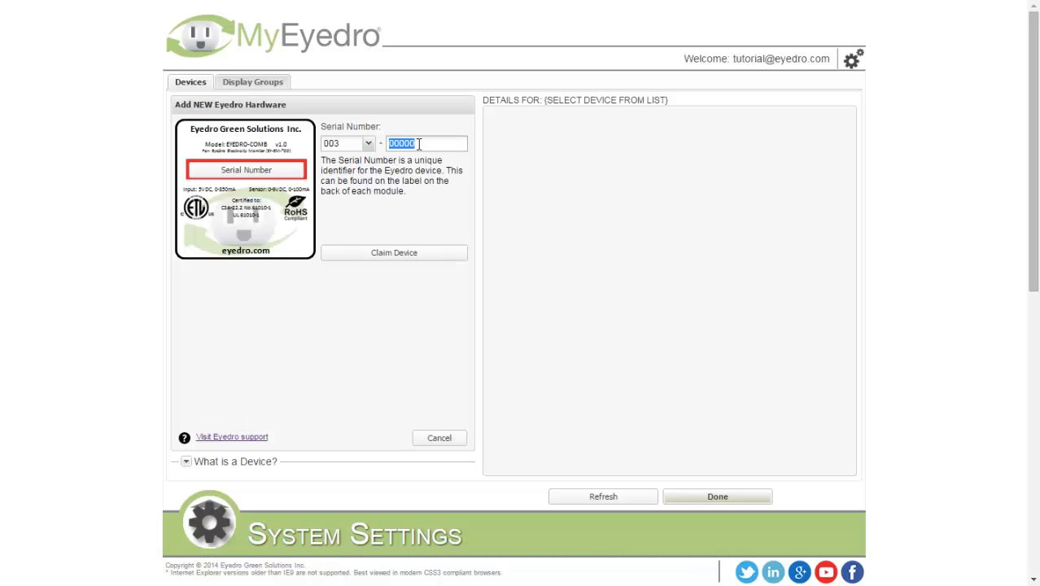
{"action": "type", "text": "FFFFF"}
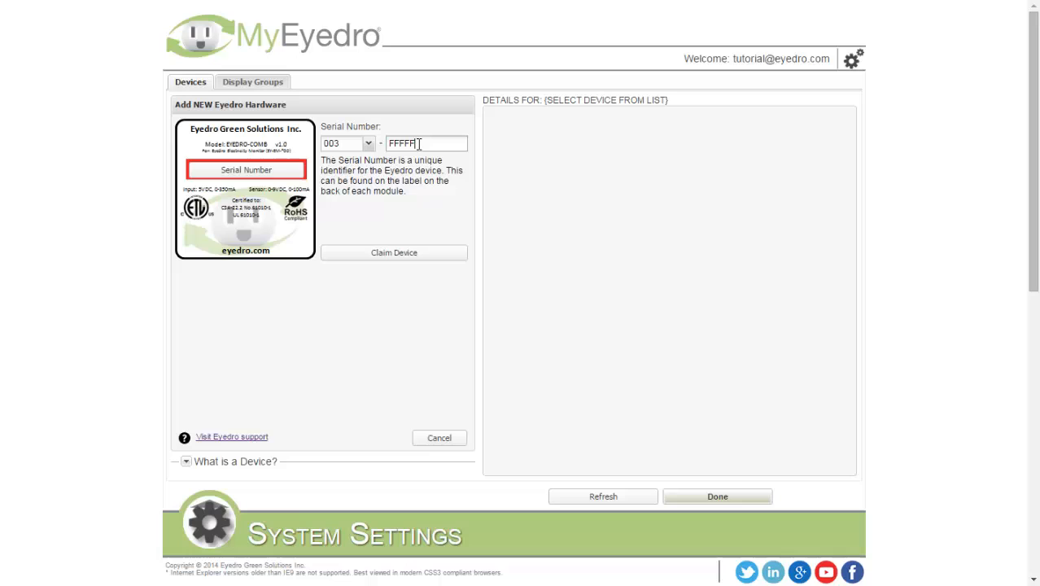
{"action": "left_click", "coordinate": [439, 438]}
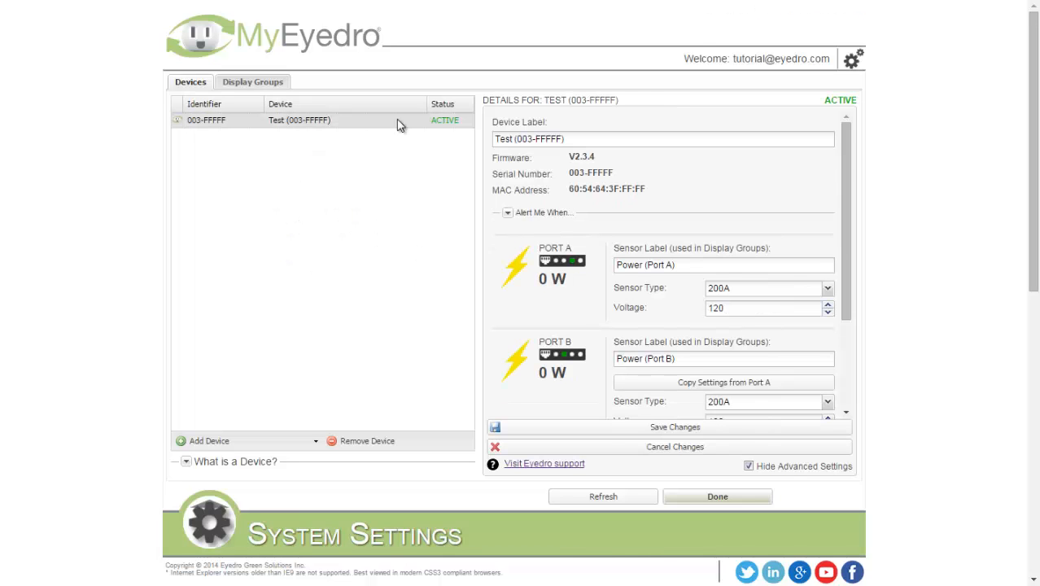
{"action": "mouse_move", "coordinate": [658, 164]}
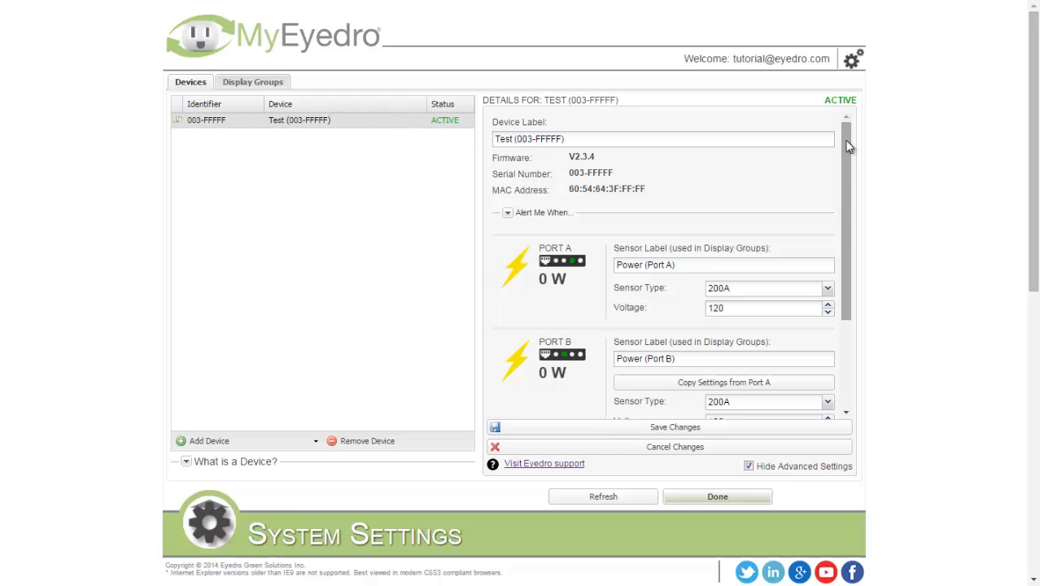
{"action": "scroll", "scroll_direction": "down", "scroll_amount": 3}
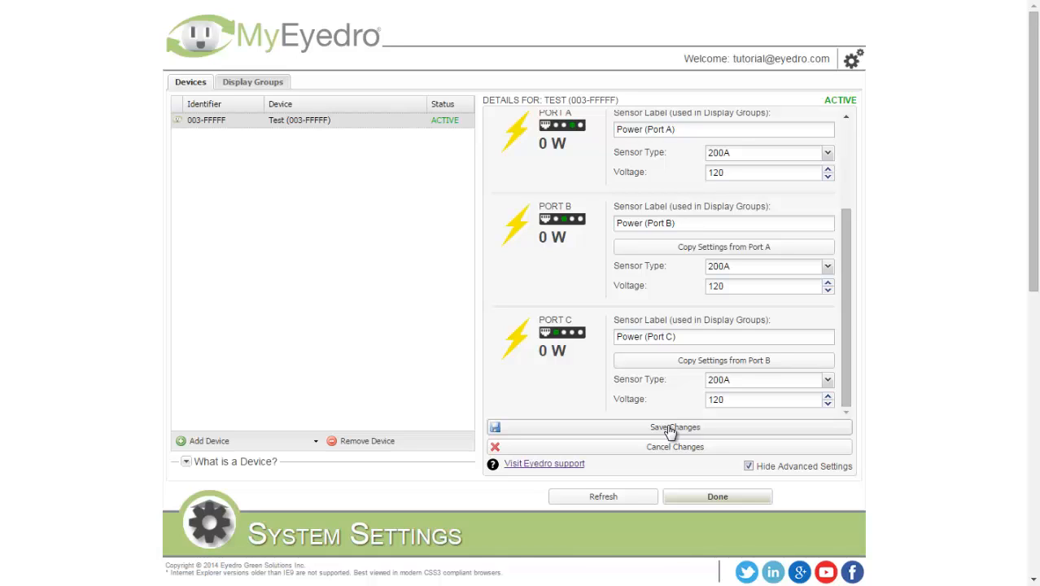
{"action": "mouse_move", "coordinate": [268, 112]}
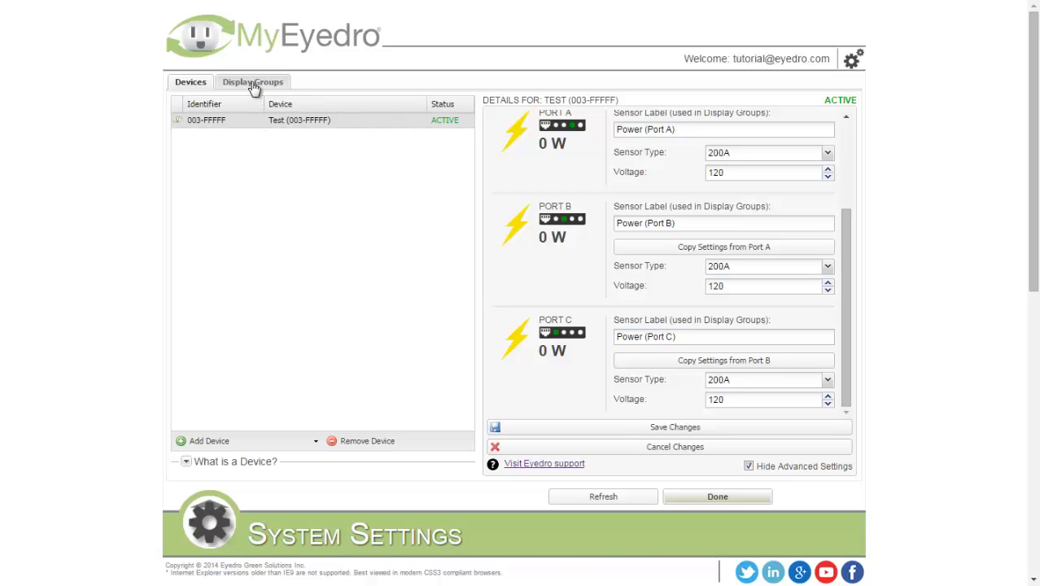
Switch System Settings to Display Groups, showing the Eyedro (003-FFFFF) group's three port sensors
{"action": "left_click", "coordinate": [254, 81]}
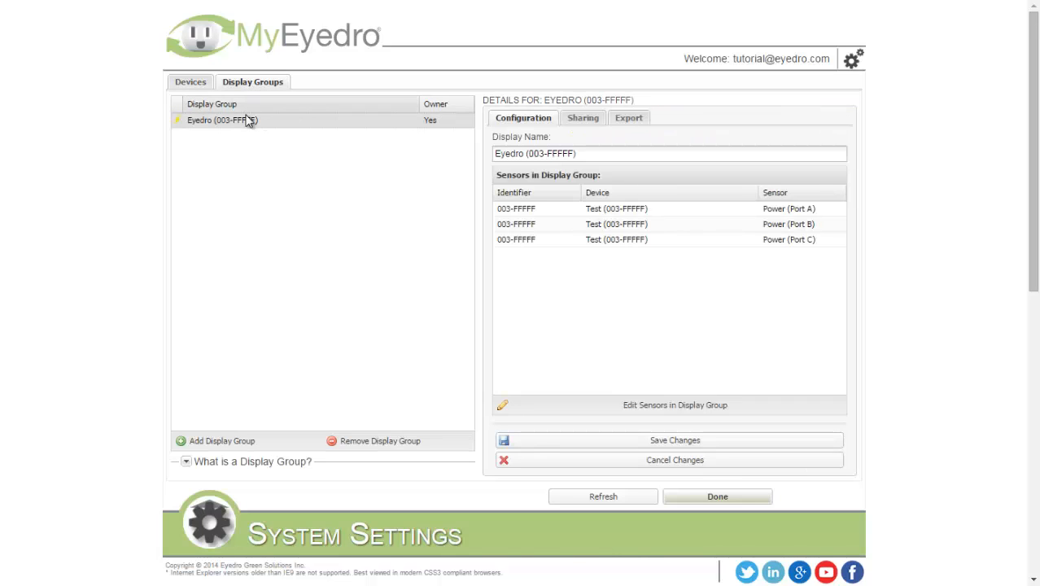
{"action": "mouse_move", "coordinate": [228, 127]}
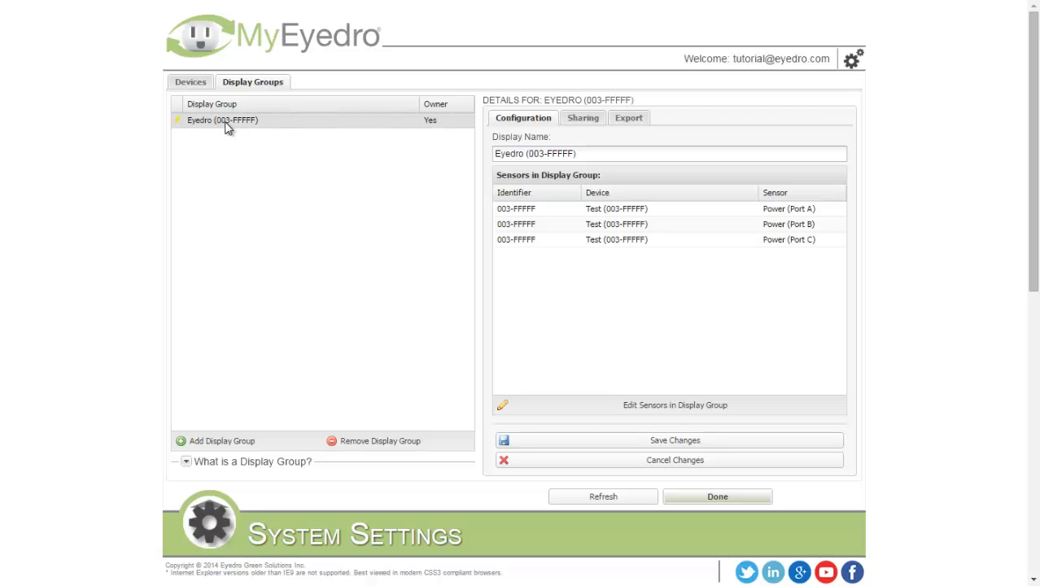
{"action": "mouse_move", "coordinate": [416, 127]}
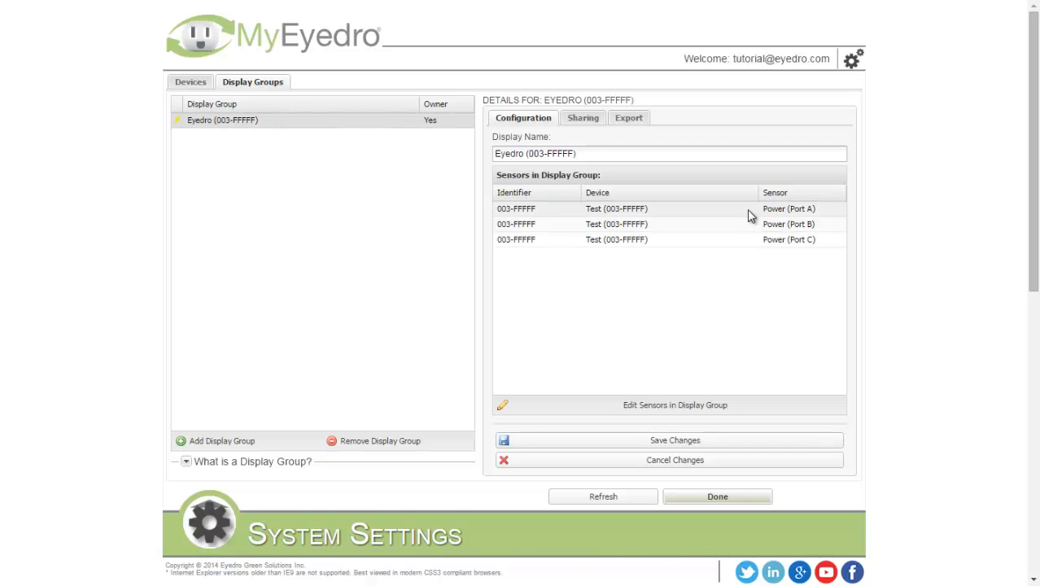
Add a display group named 'test' holding only the Port A sensor, save it, and select the Eyedro group
{"action": "left_click", "coordinate": [221, 439]}
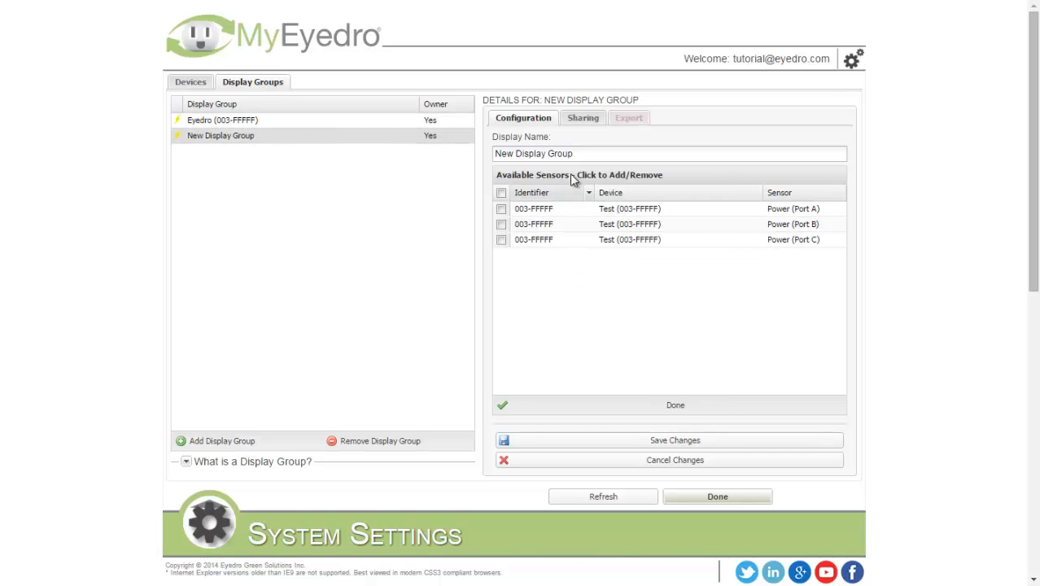
{"action": "type", "text": "test"}
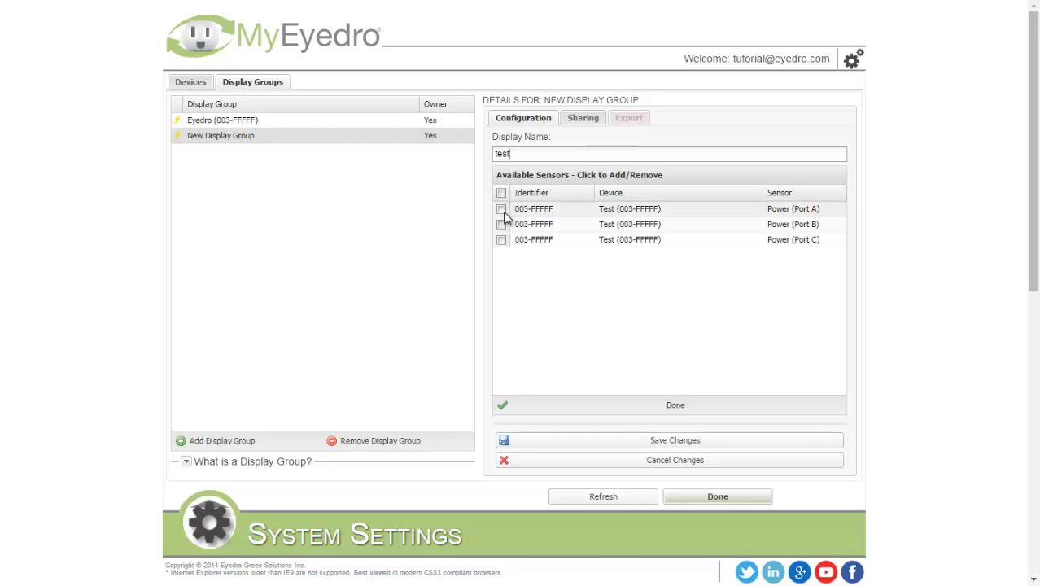
{"action": "left_click", "coordinate": [502, 208]}
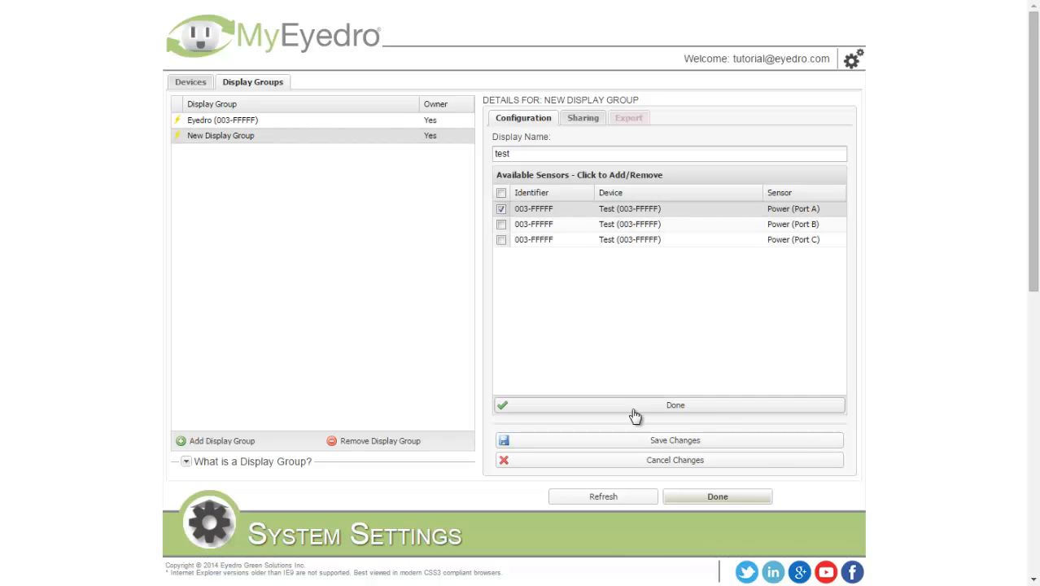
{"action": "left_click", "coordinate": [674, 439]}
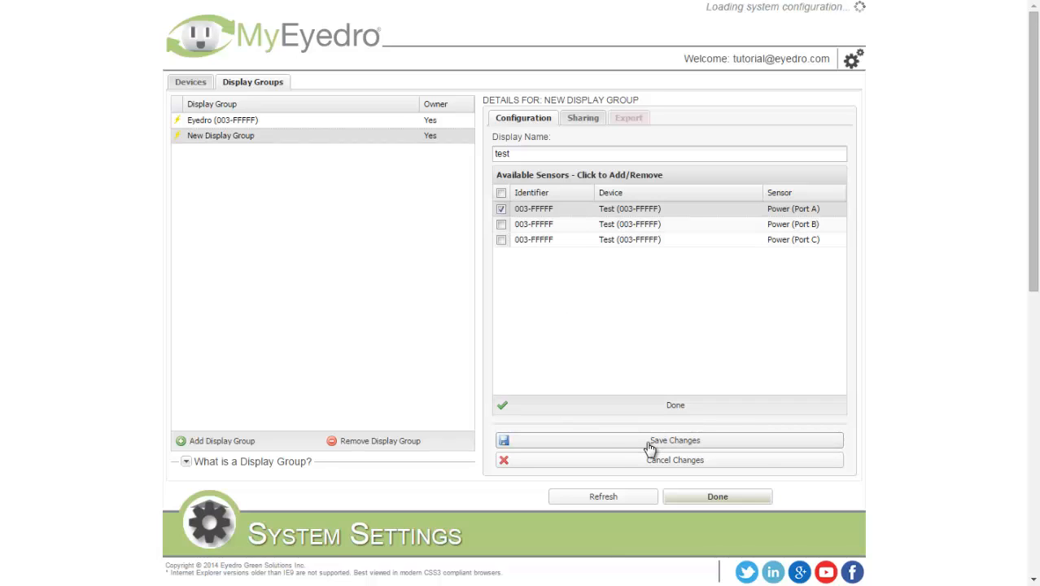
{"action": "left_click", "coordinate": [674, 440]}
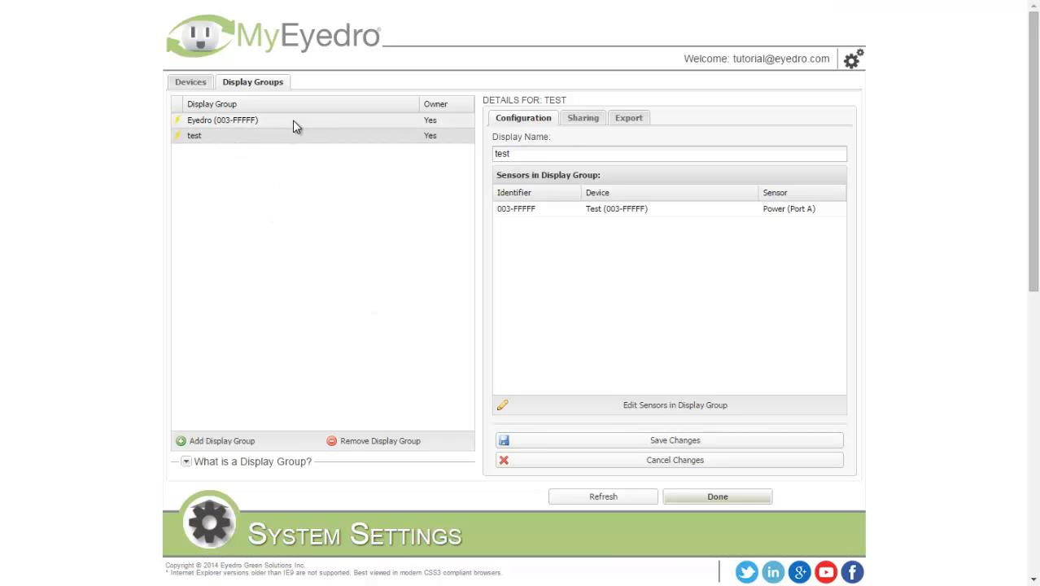
{"action": "left_click", "coordinate": [222, 121]}
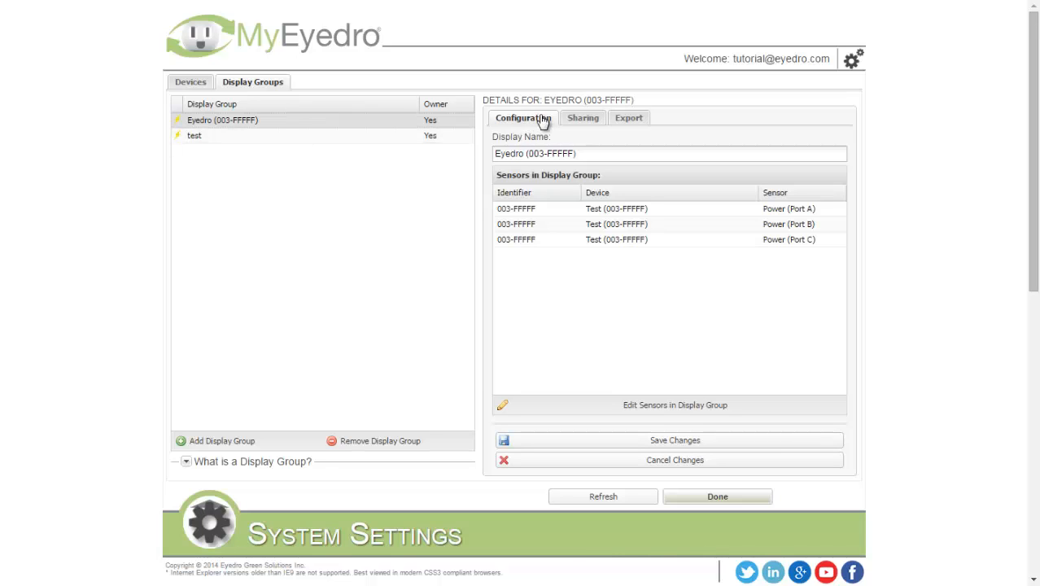
{"action": "mouse_move", "coordinate": [582, 120]}
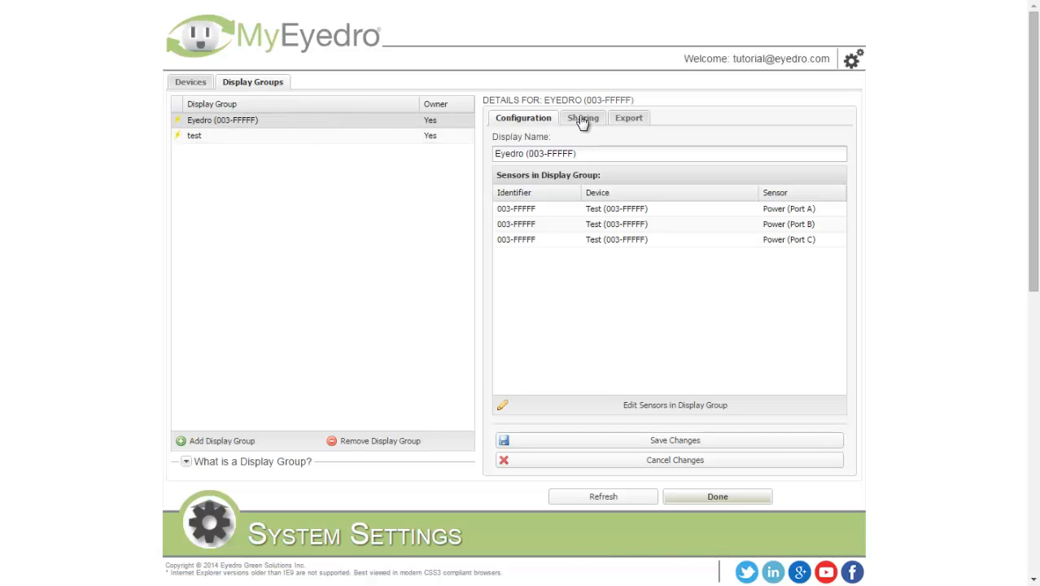
Create a public sharing URL for the Eyedro (003-FFFFF) group, then move to its Export options
{"action": "left_click", "coordinate": [583, 117]}
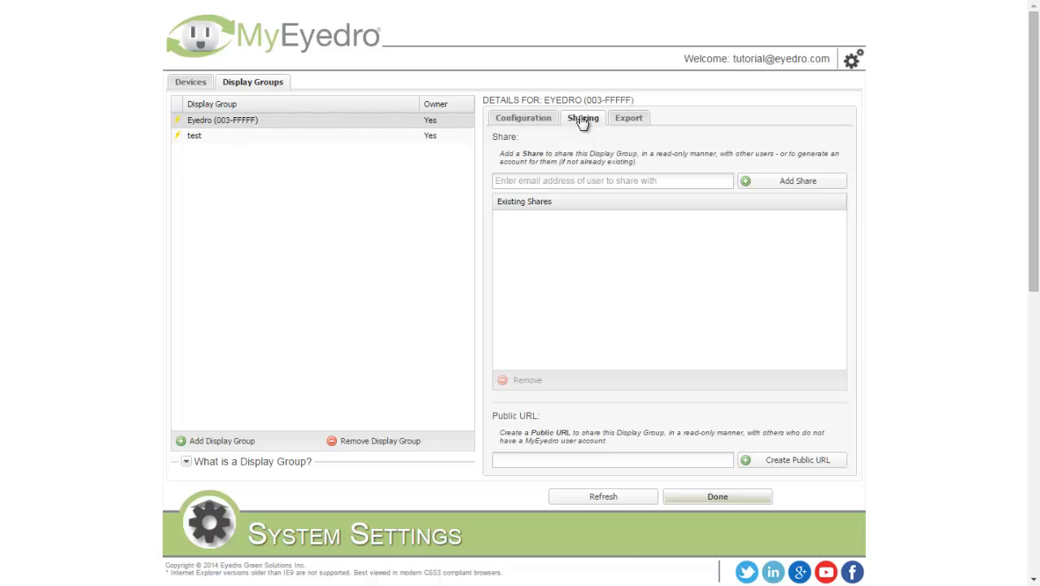
{"action": "left_click", "coordinate": [612, 180]}
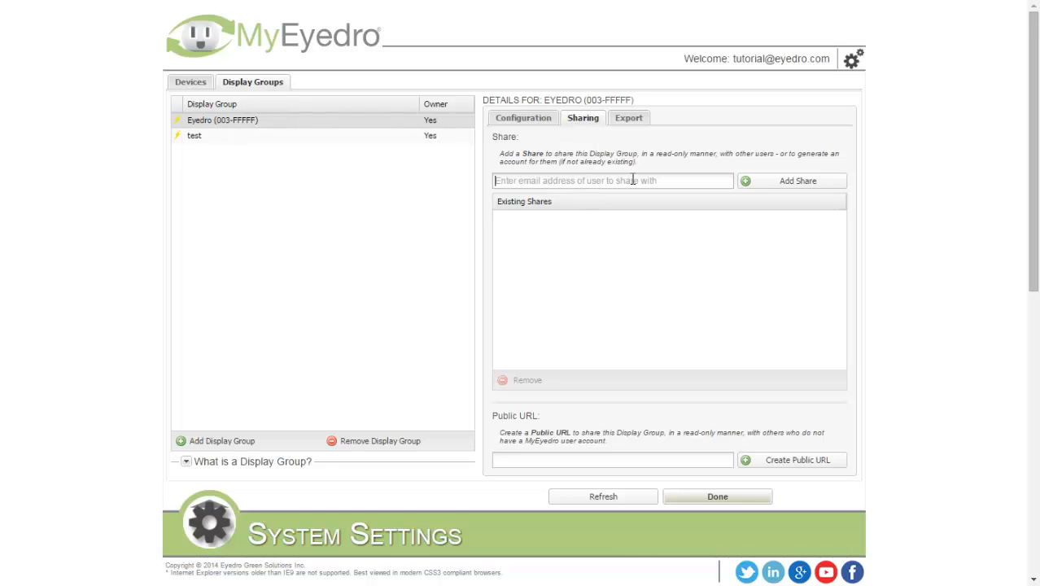
{"action": "mouse_move", "coordinate": [765, 181]}
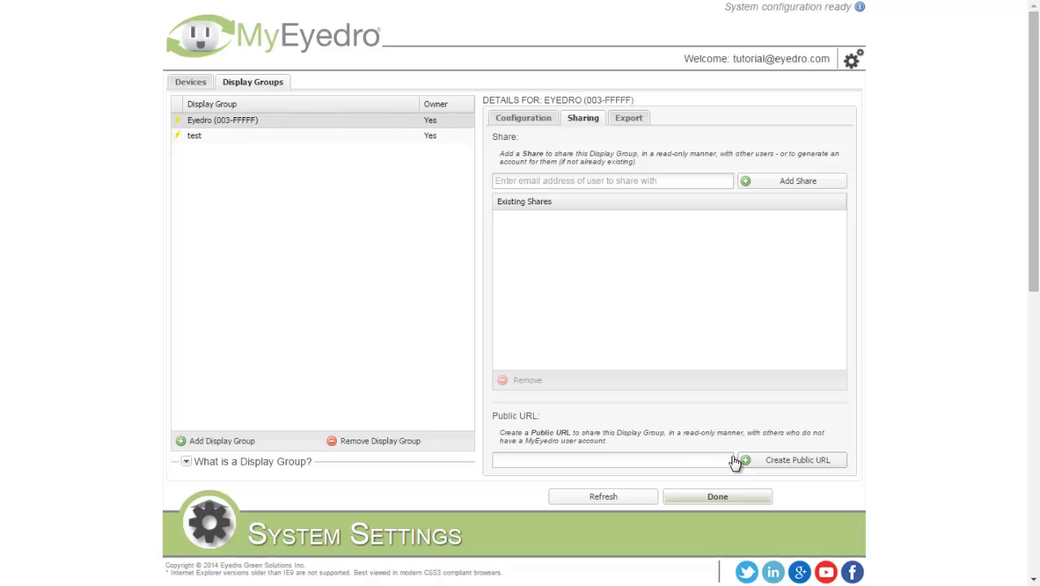
{"action": "left_click", "coordinate": [797, 459]}
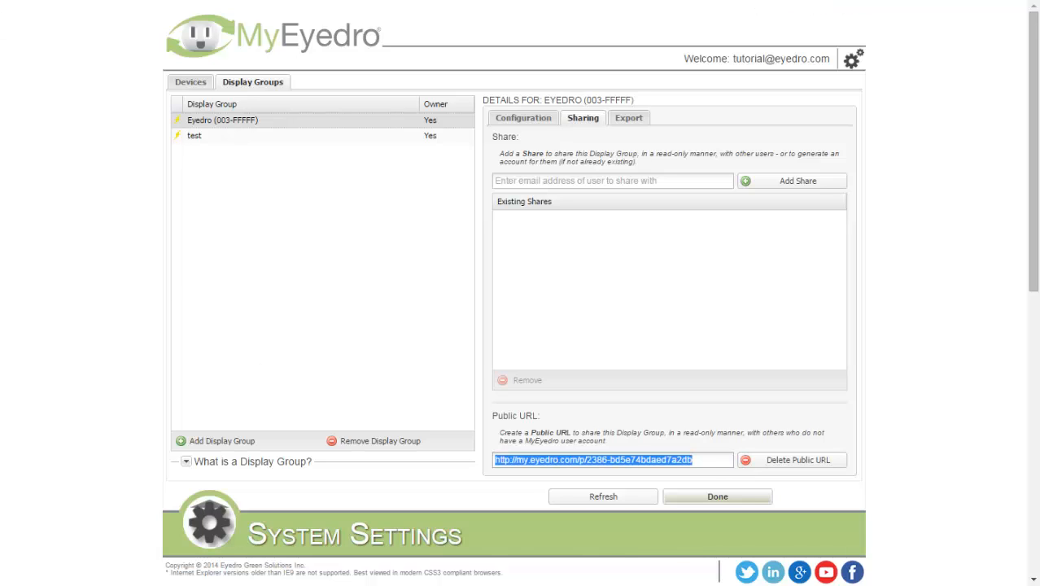
{"action": "left_click", "coordinate": [629, 117]}
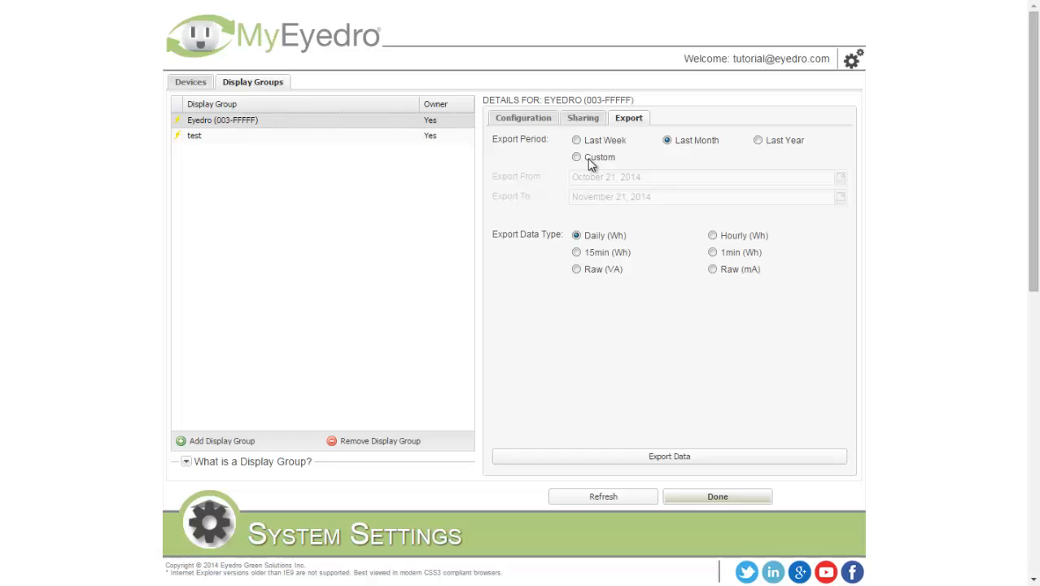
{"action": "mouse_move", "coordinate": [781, 251]}
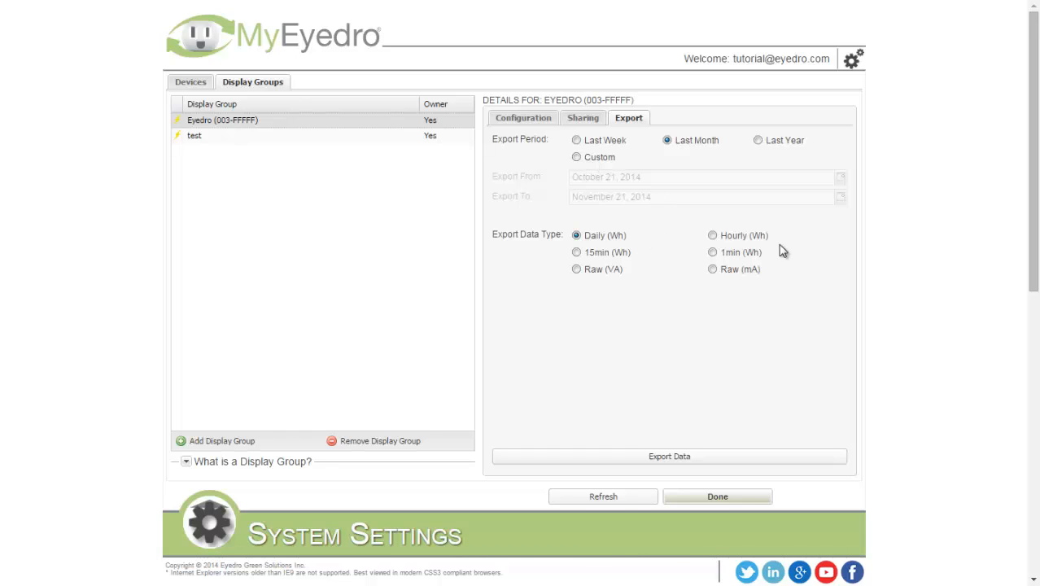
{"action": "mouse_move", "coordinate": [709, 459]}
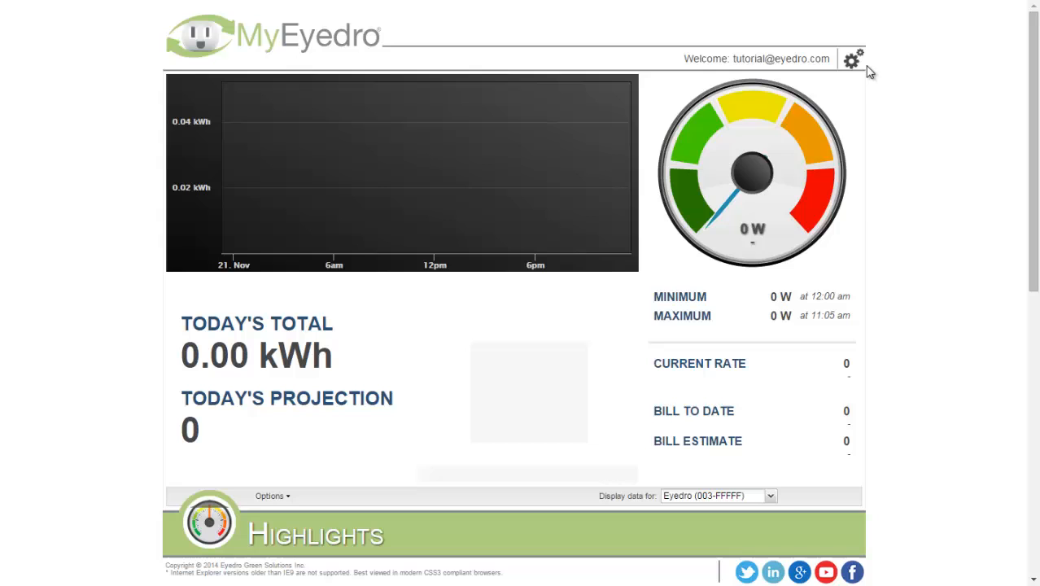
Drop down the gear settings menu over the Highlights dashboard
{"action": "left_click", "coordinate": [853, 58]}
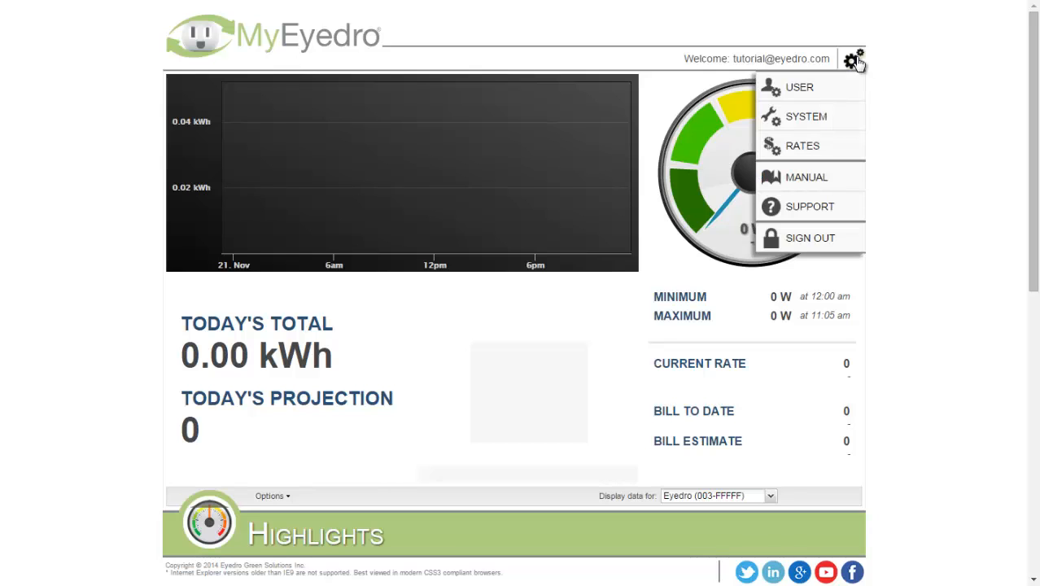
{"action": "mouse_move", "coordinate": [850, 117]}
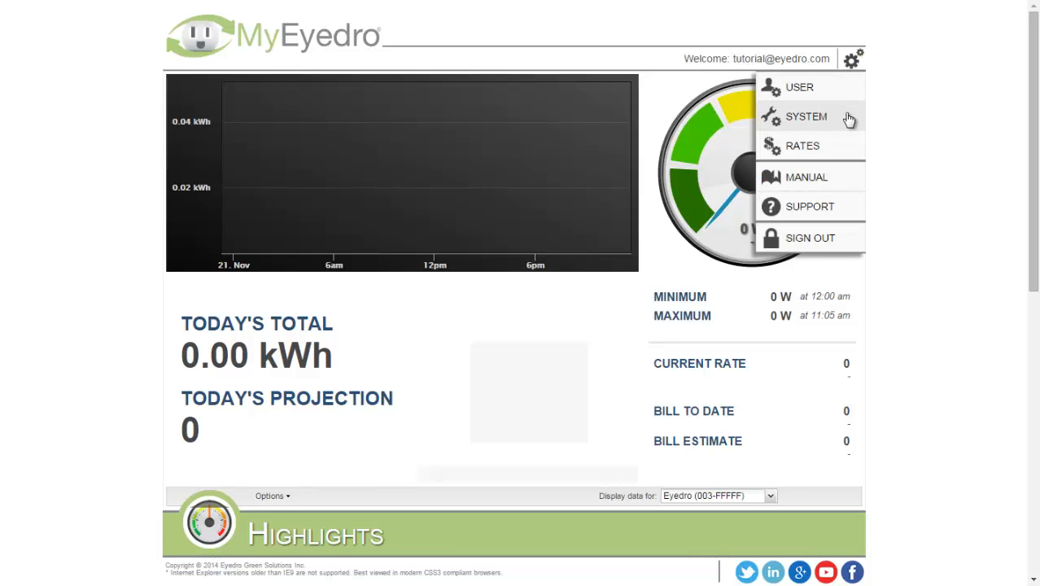